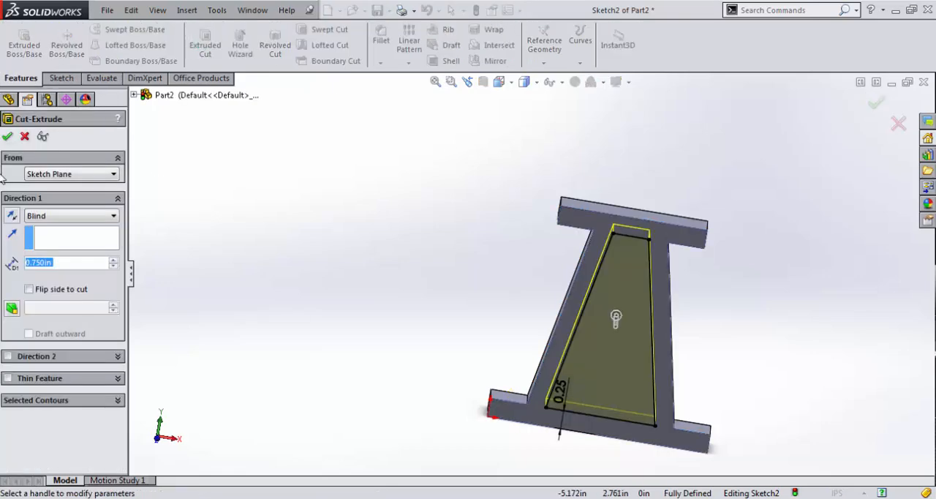
# Step: Finish Cut-Extrude1 as a 0.750 in Blind pocket through the trapezoidal web
pyautogui.click(7, 136)
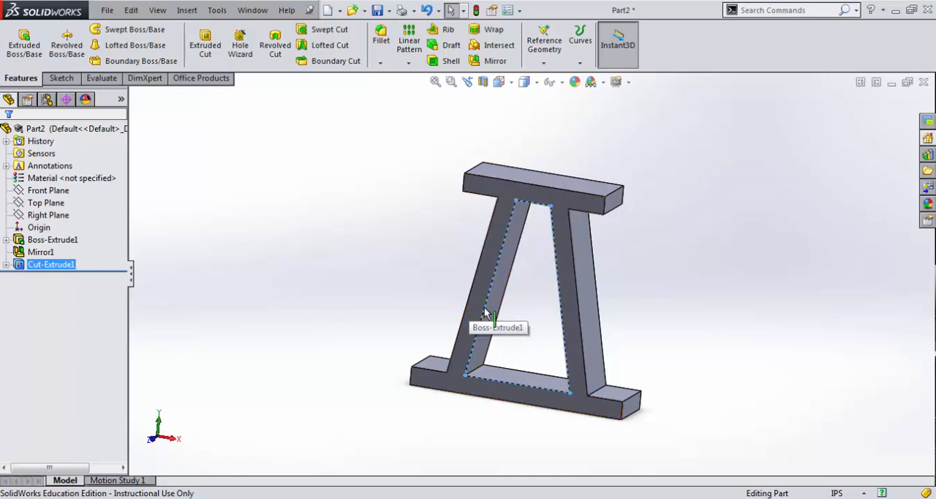
pyautogui.moveTo(494, 304)
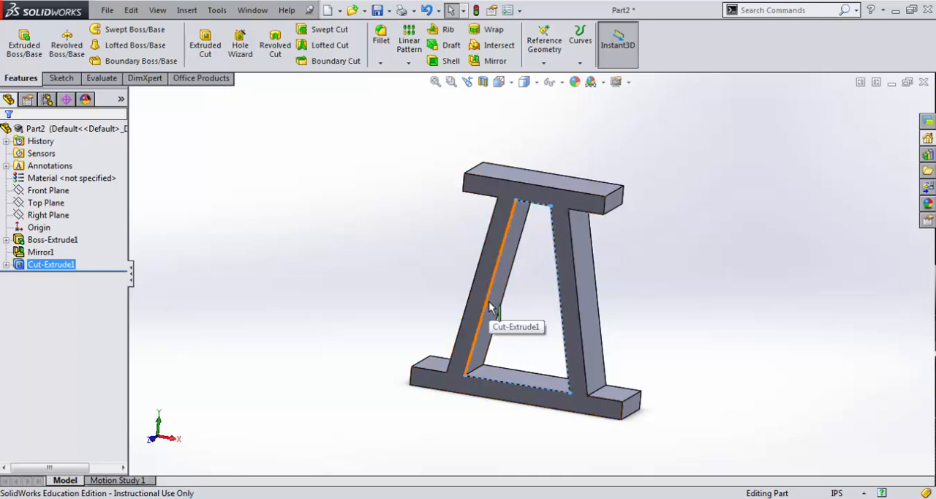
pyautogui.moveTo(520, 365)
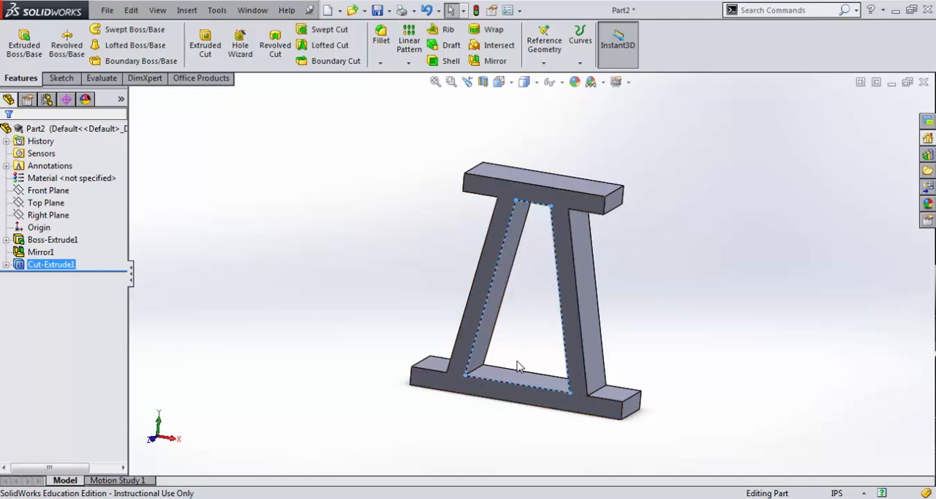
pyautogui.moveTo(564, 318)
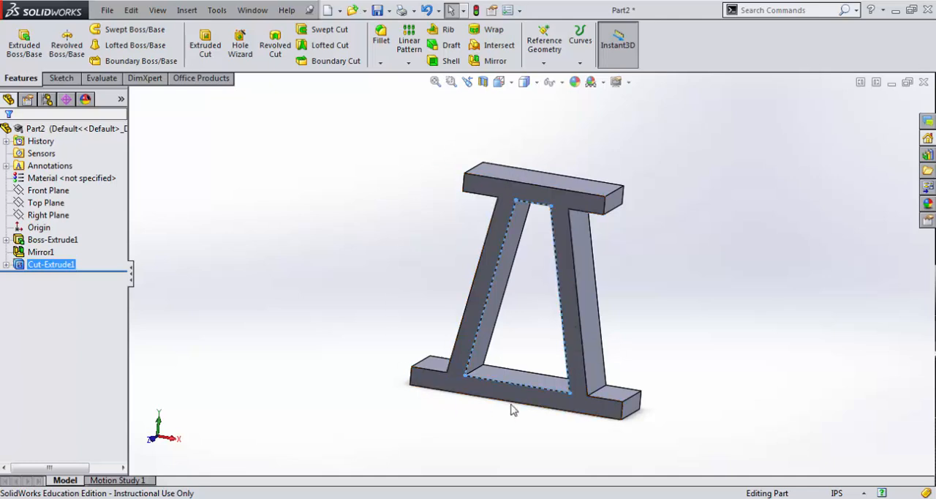
# Step: Show Boss-Extrude1's dimensions and open the 3.00 overall height for editing
pyautogui.click(52, 239)
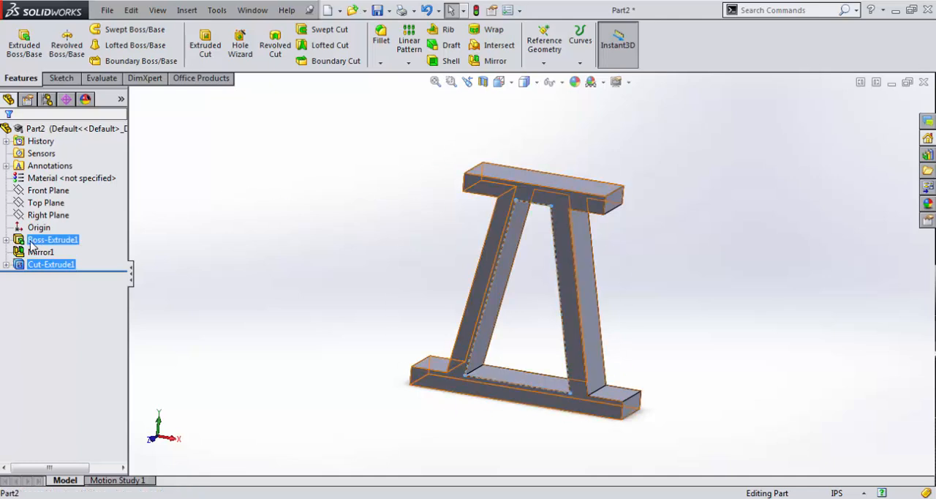
pyautogui.click(52, 239)
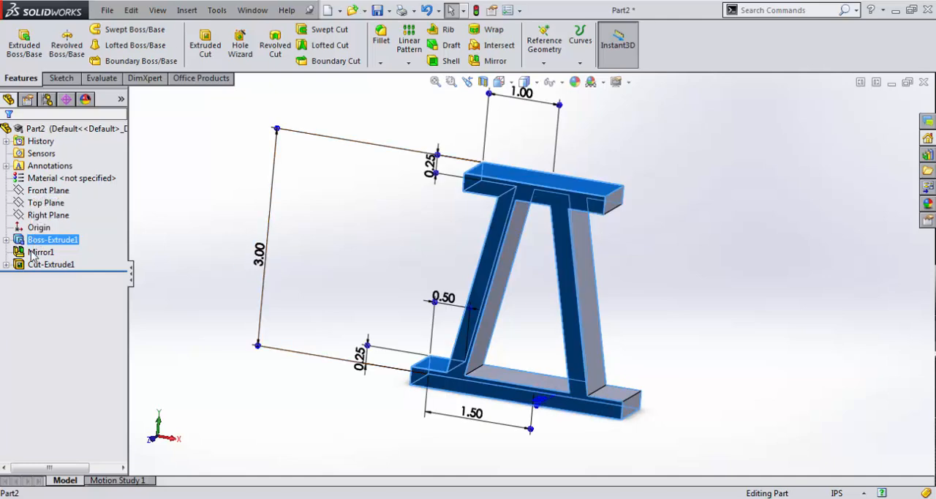
pyautogui.click(40, 252)
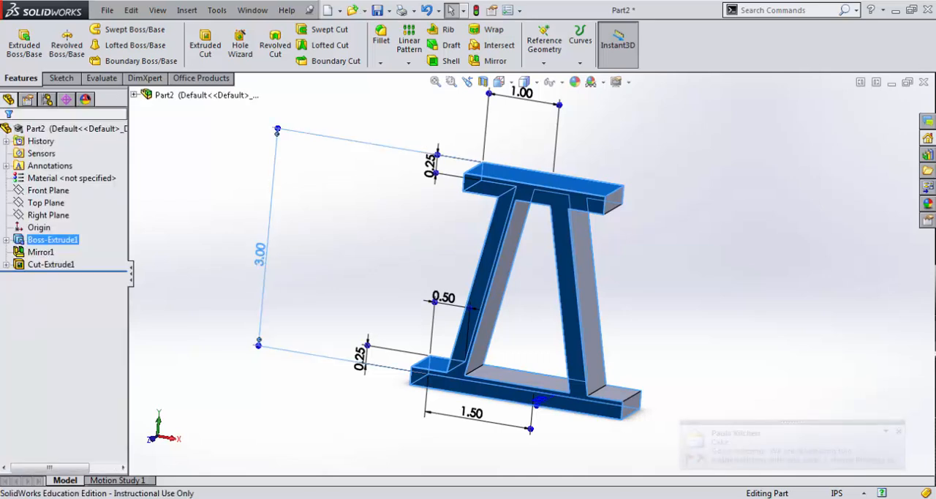
pyautogui.doubleClick(260, 261)
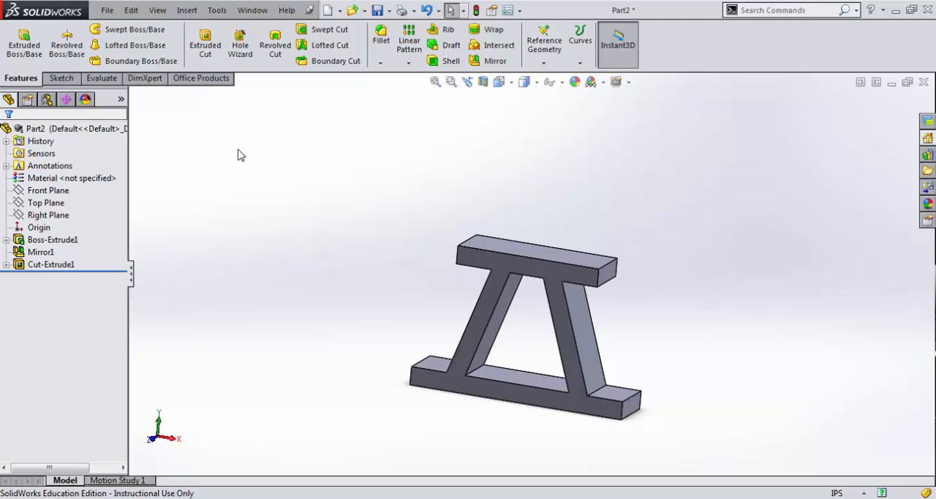
pyautogui.moveTo(250, 149)
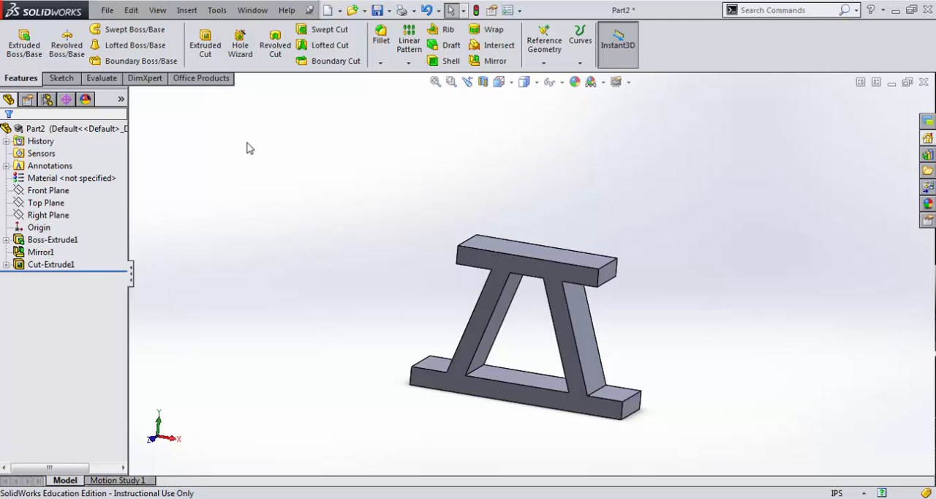
pyautogui.moveTo(236, 151)
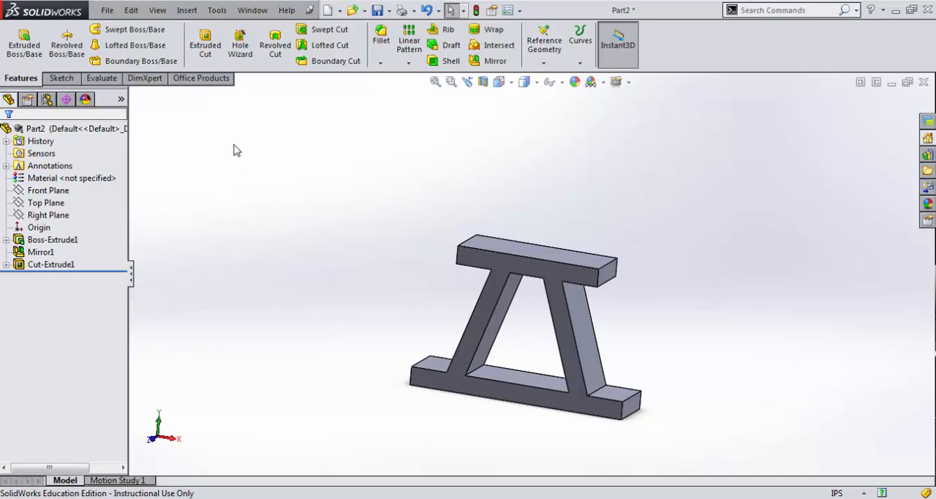
pyautogui.moveTo(226, 150)
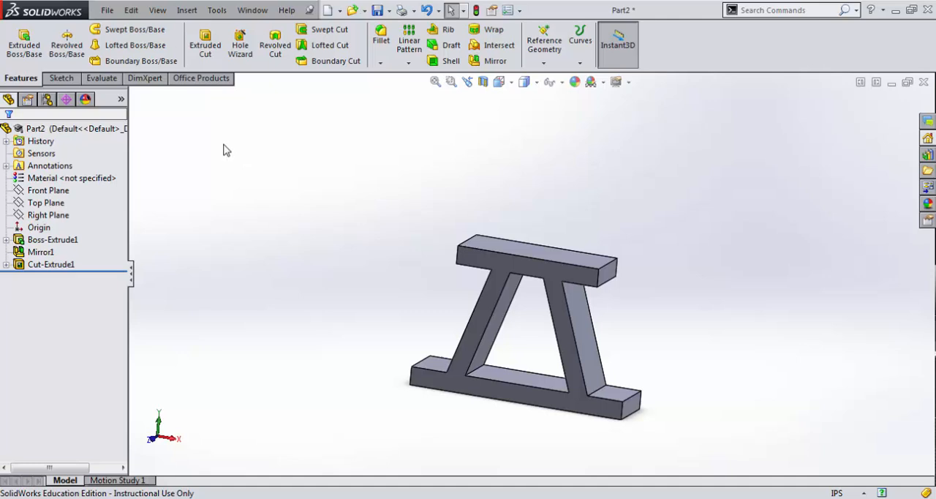
pyautogui.moveTo(192, 156)
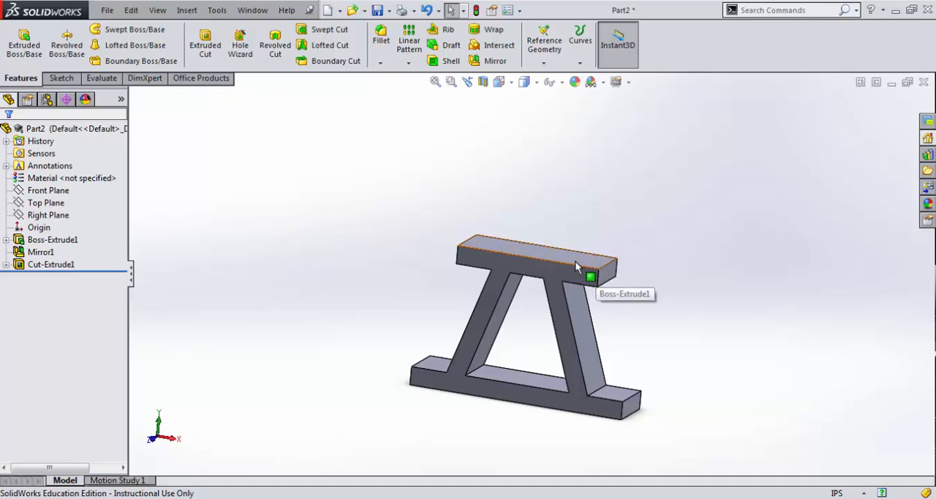
pyautogui.moveTo(568, 223)
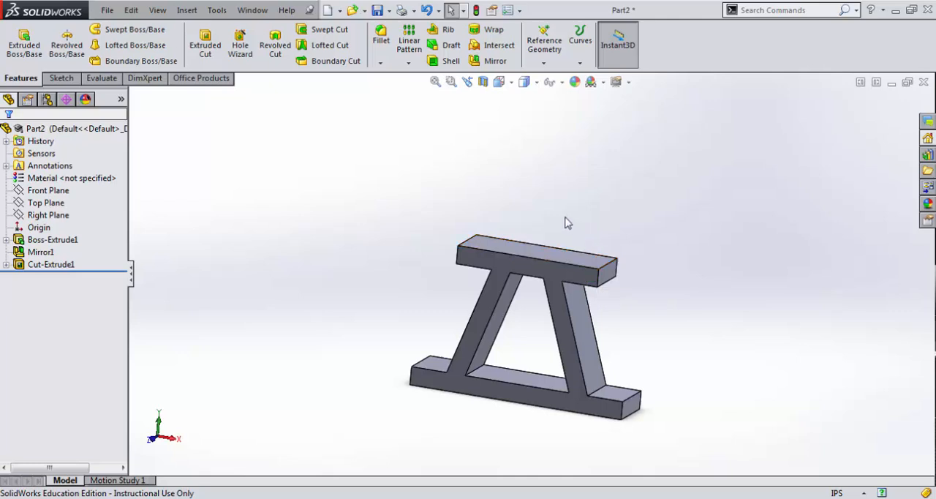
pyautogui.moveTo(47, 98)
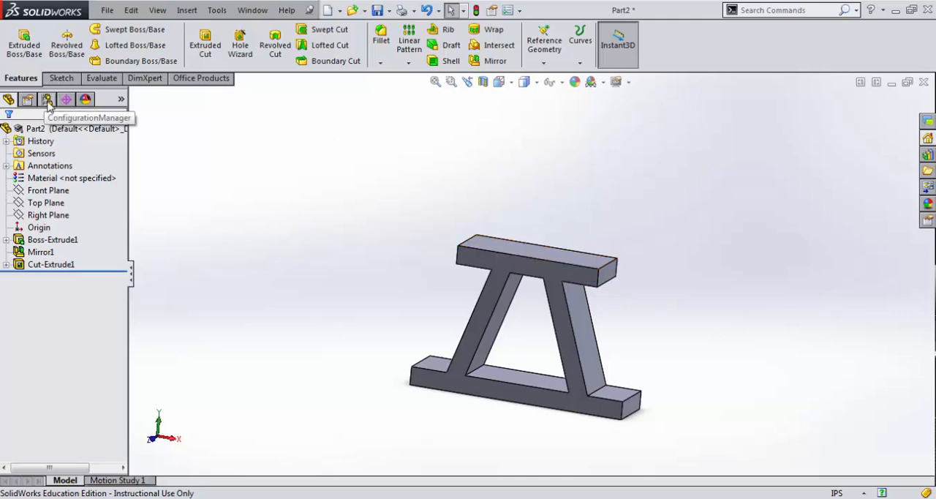
# Step: Rename the Default configuration to 2" Trestle in the ConfigurationManager
pyautogui.click(47, 98)
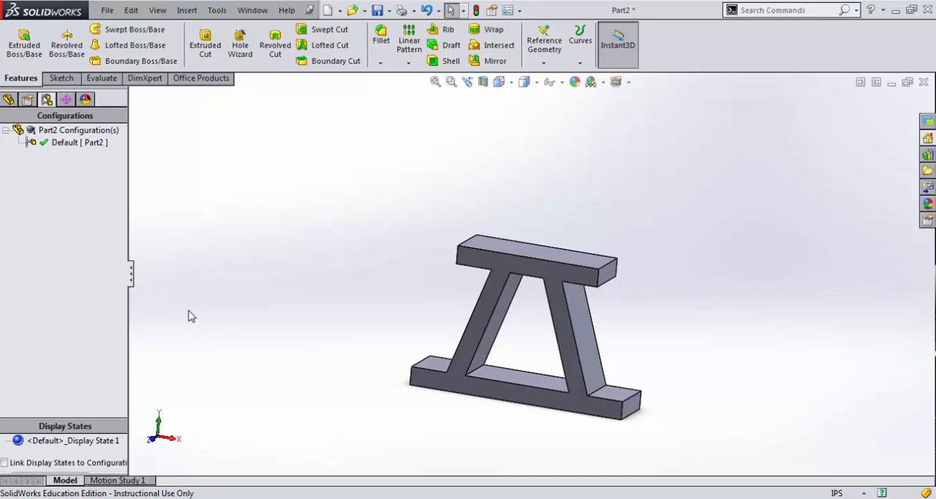
pyautogui.click(79, 142)
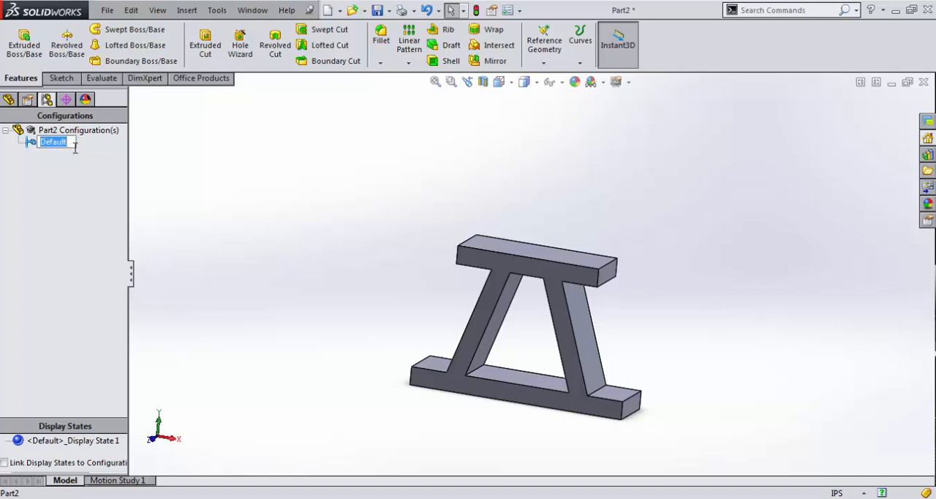
pyautogui.write('2" Tre')
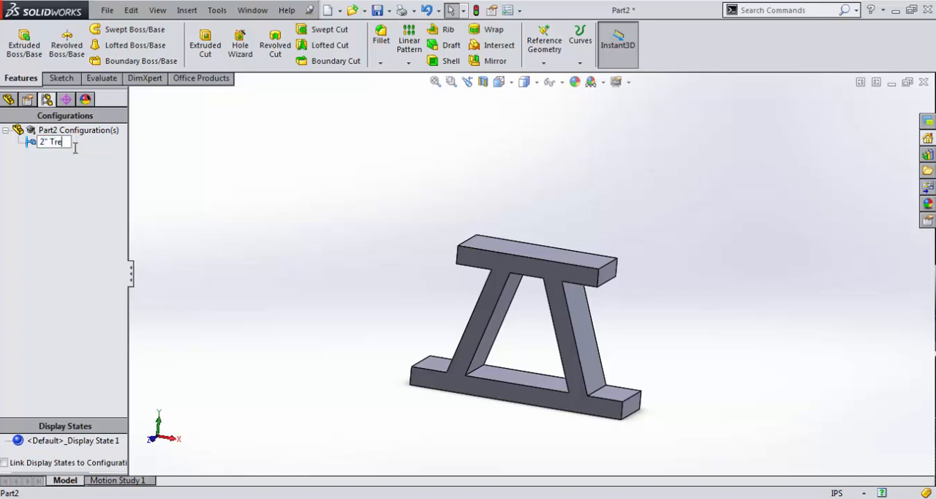
pyautogui.write('stle [ Part2')
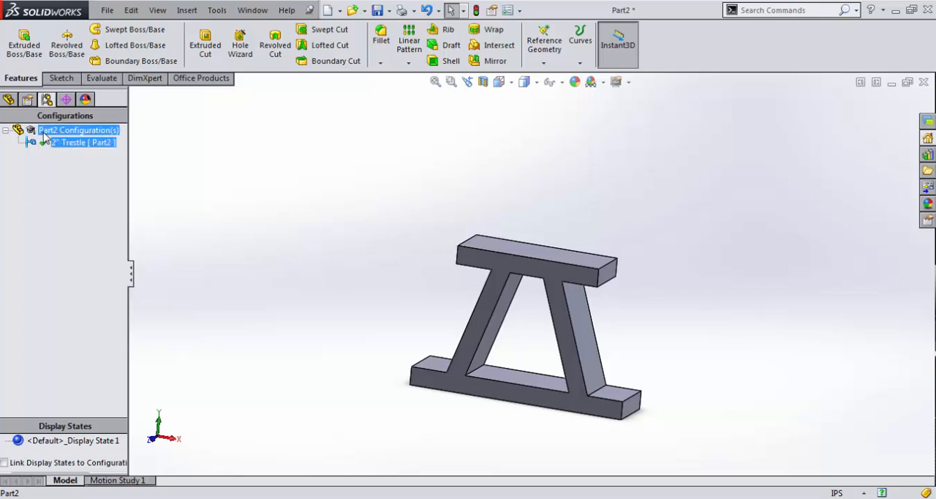
# Step: Add a 3" Trestle configuration using its name as part number, then select 2" Trestle
pyautogui.rightClick(78, 130)
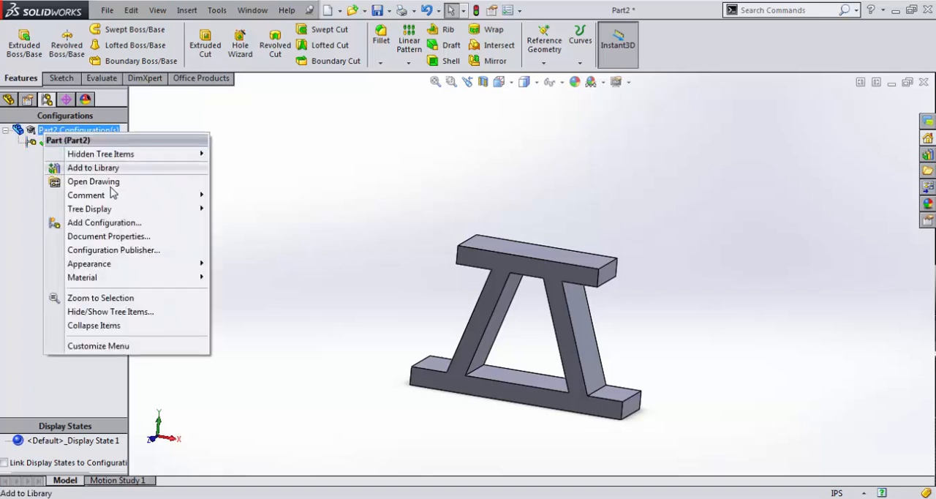
pyautogui.click(104, 222)
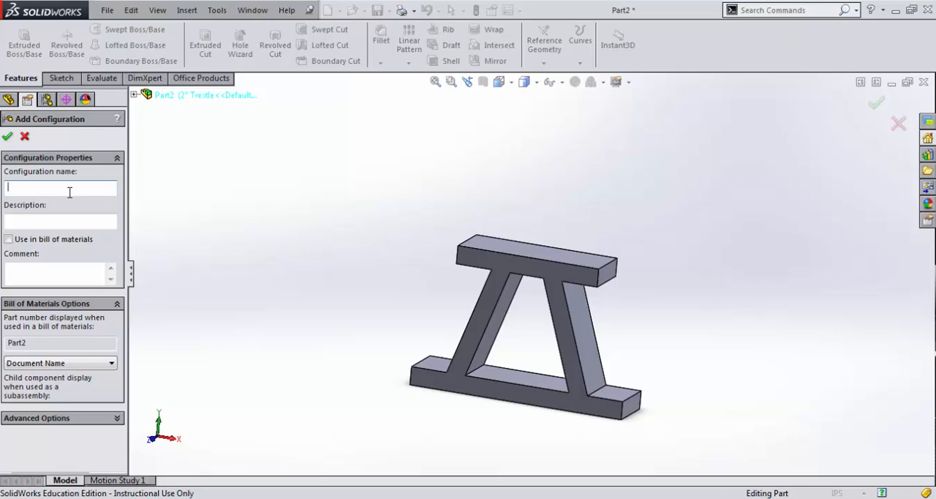
pyautogui.write('3" Trestle')
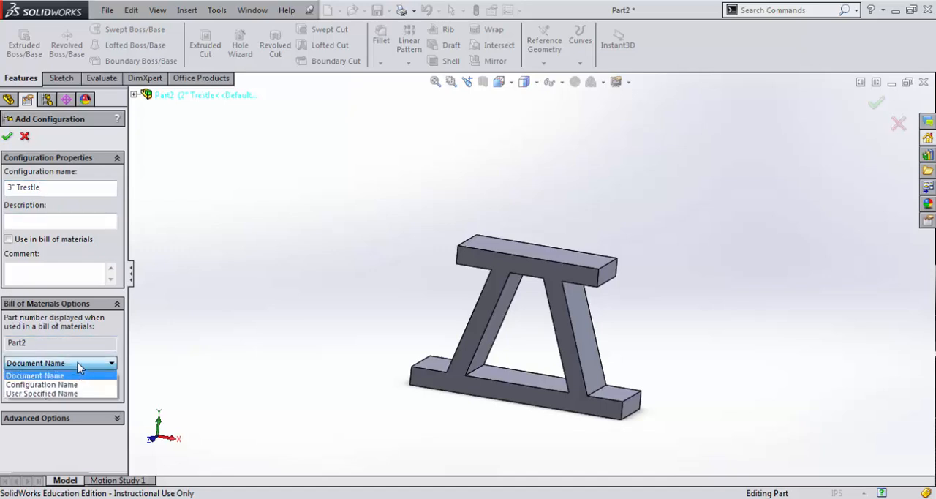
pyautogui.click(41, 384)
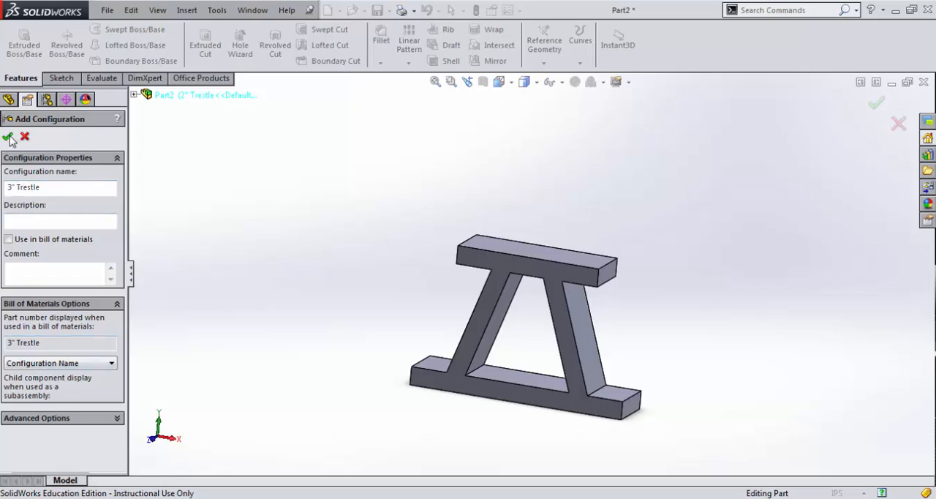
pyautogui.click(9, 139)
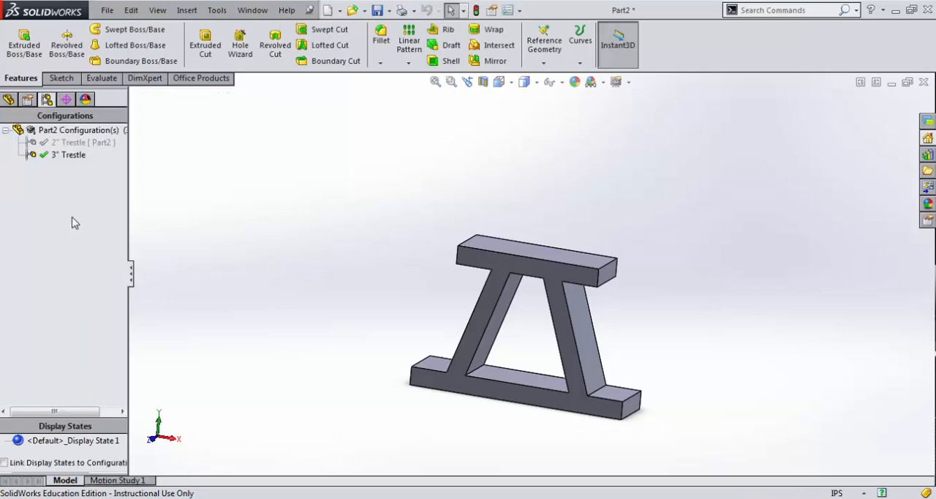
pyautogui.click(81, 142)
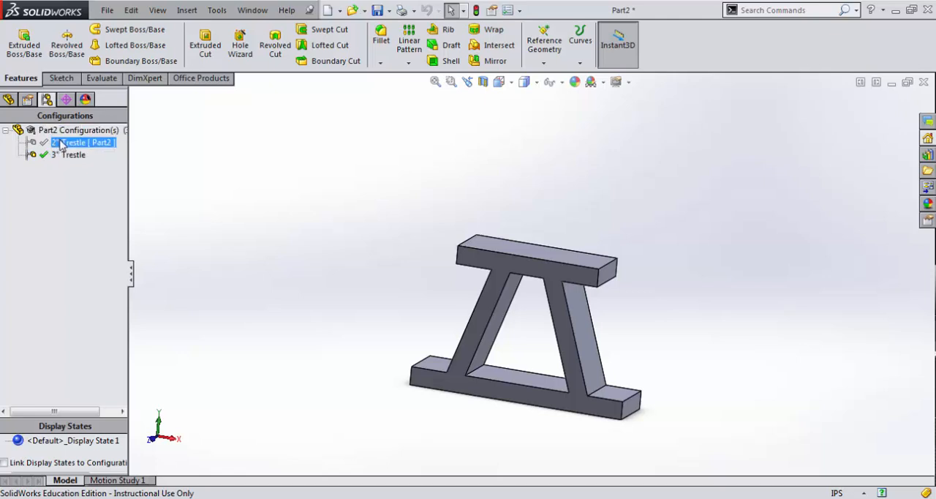
# Step: Add a new configuration named 4" Trestle
pyautogui.rightClick(81, 142)
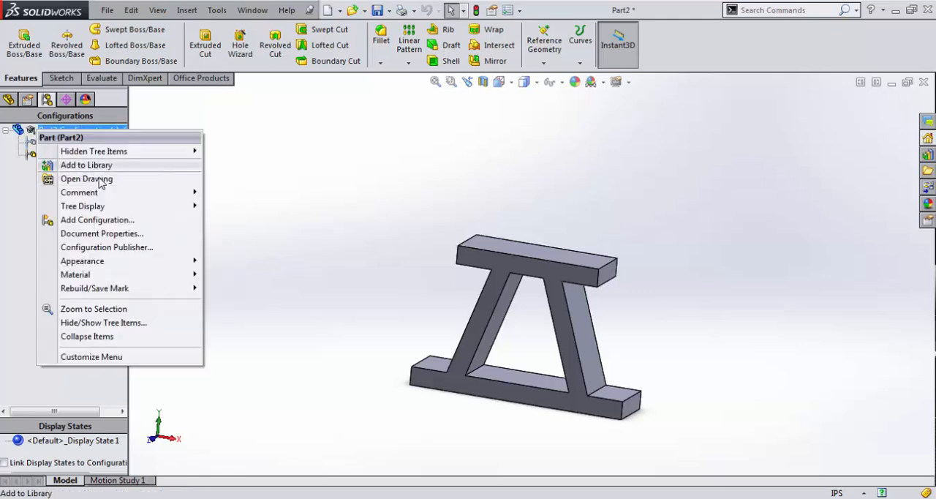
pyautogui.click(97, 219)
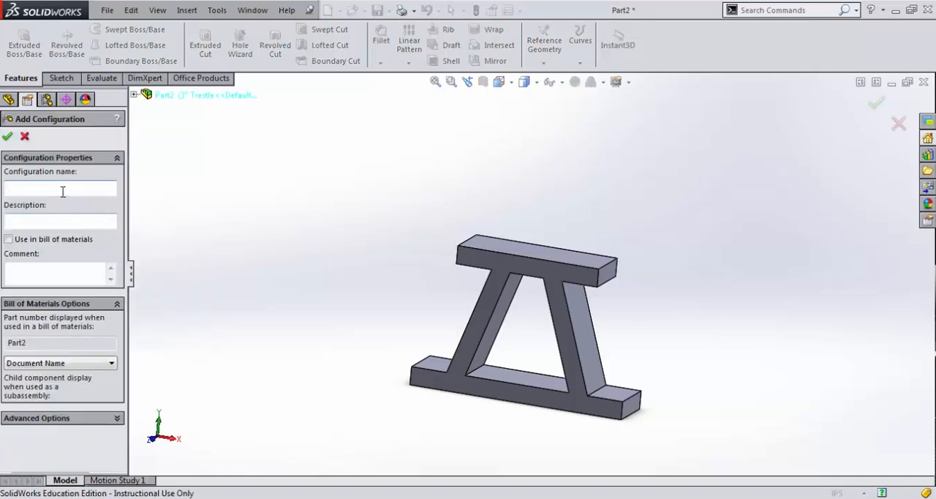
pyautogui.write('4" Tre')
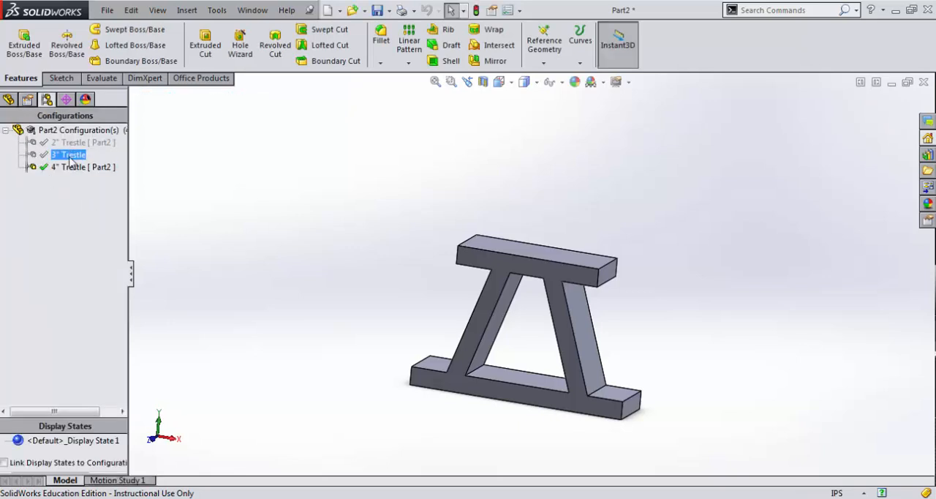
# Step: Activate the configurations in turn, leaving 4" Trestle active, and return to the FeatureManager
pyautogui.click(81, 142)
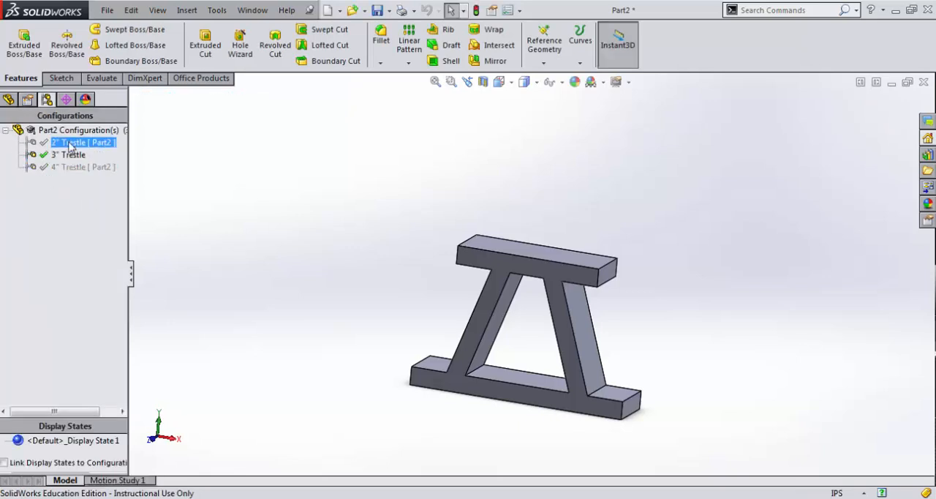
pyautogui.click(32, 189)
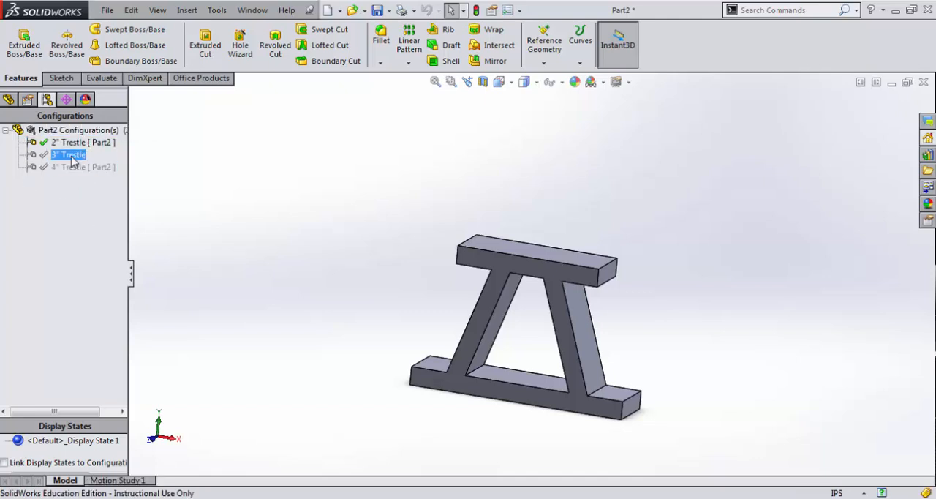
pyautogui.doubleClick(73, 167)
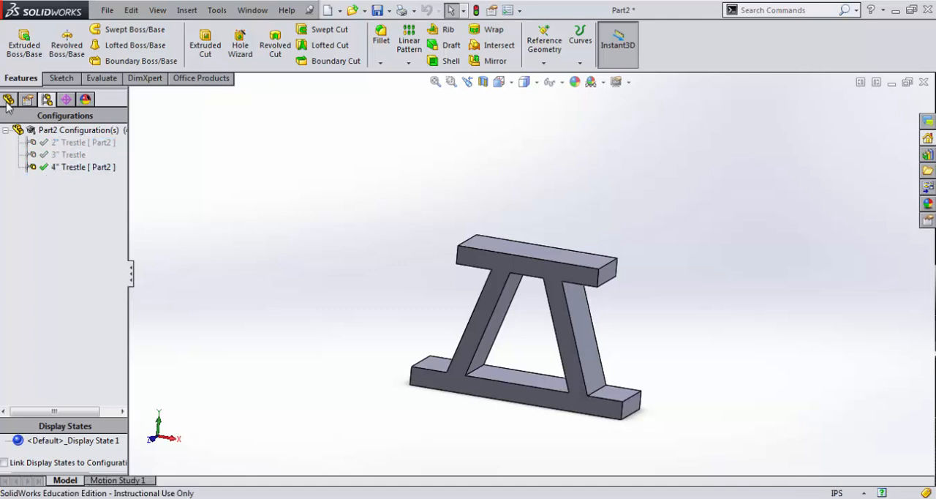
pyautogui.click(8, 99)
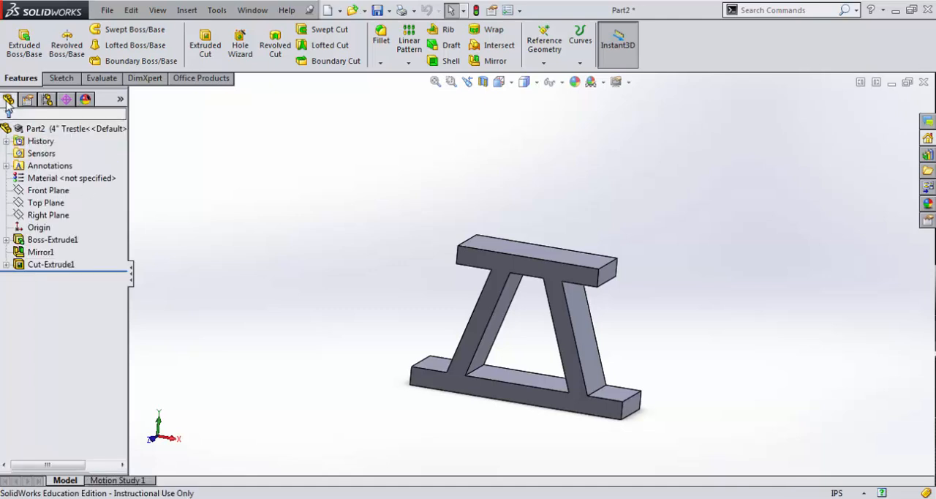
# Step: Set the height dimension to 4 in for This Configuration only
pyautogui.click(6, 239)
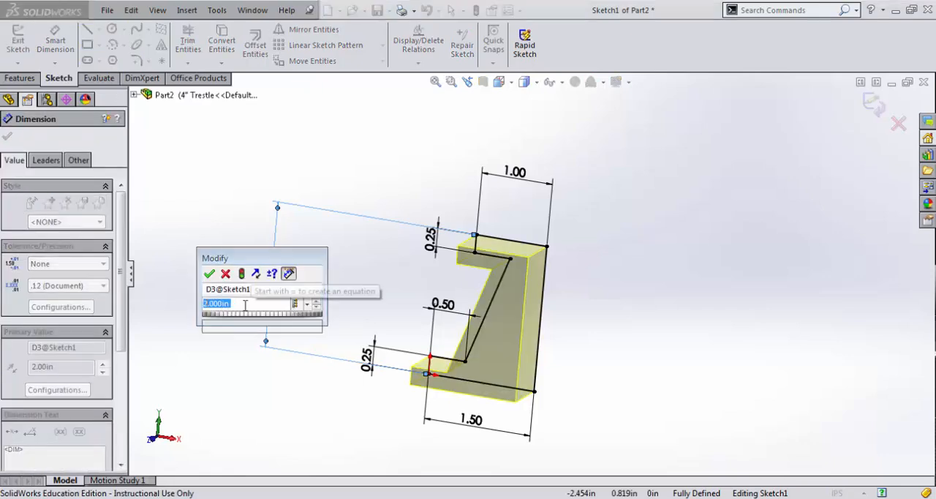
pyautogui.write('4')
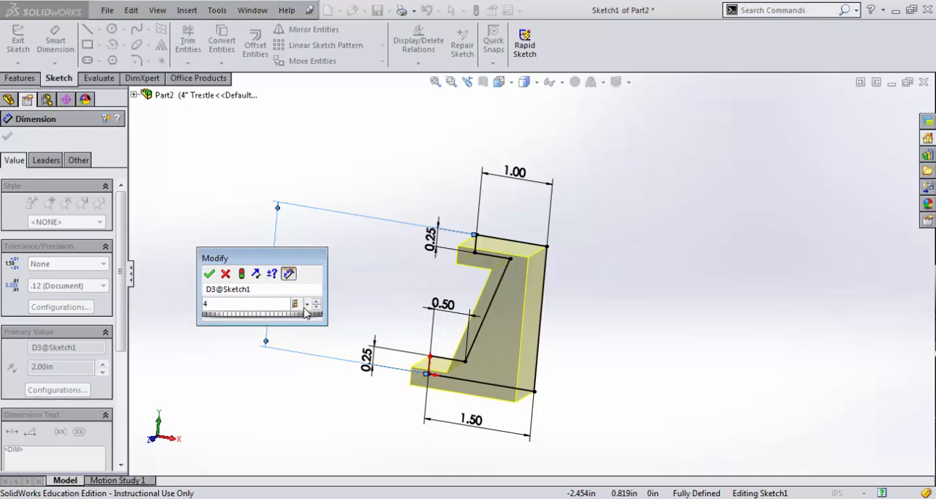
pyautogui.click(307, 303)
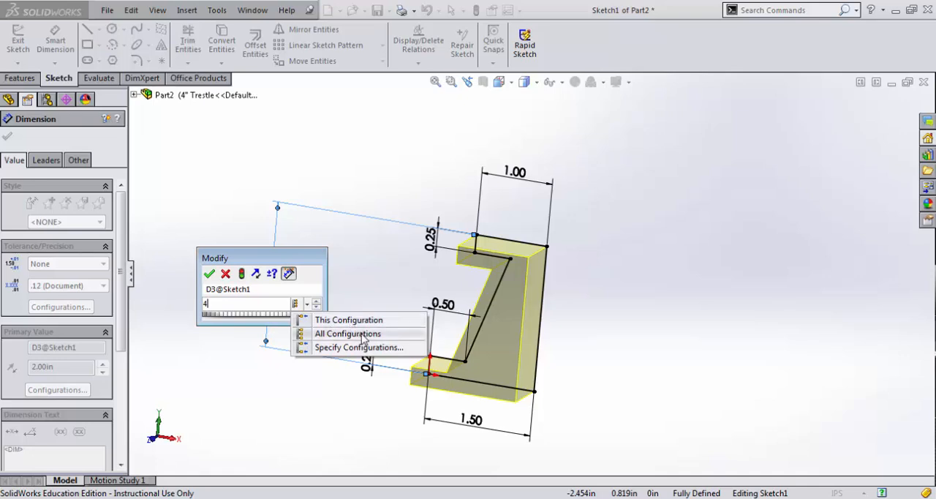
pyautogui.moveTo(384, 352)
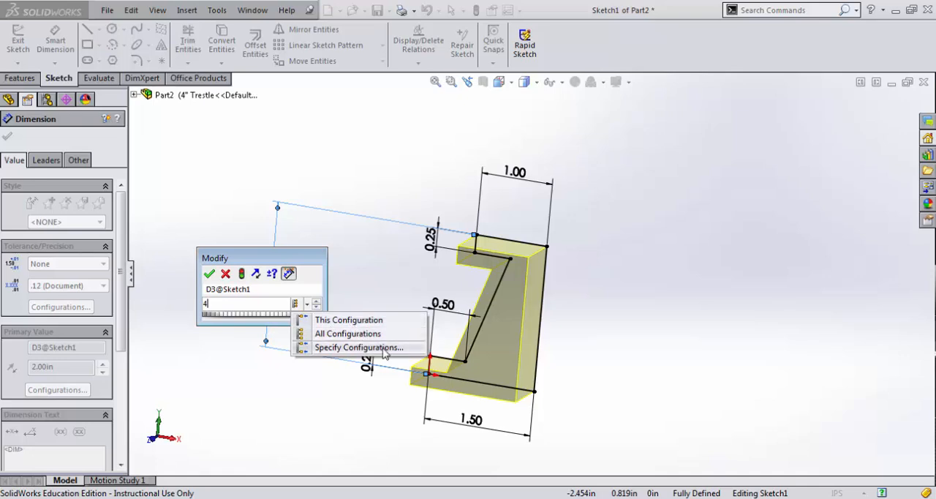
pyautogui.moveTo(365, 325)
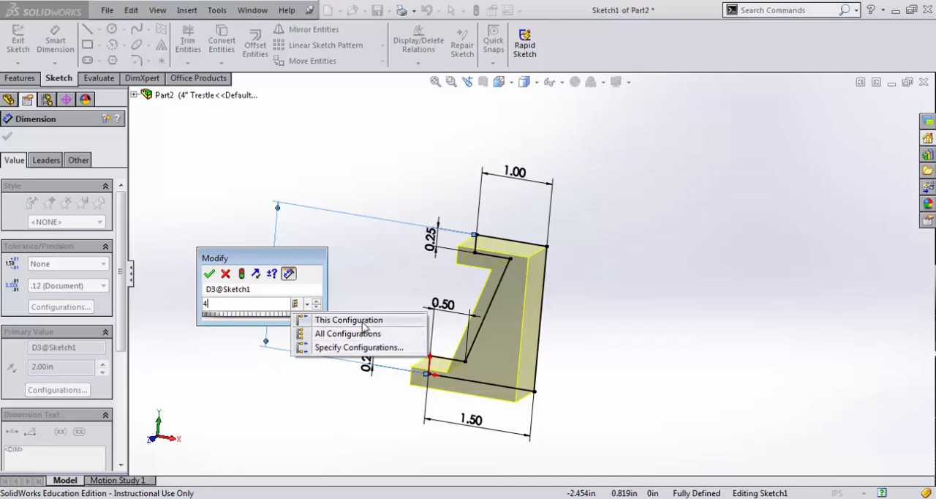
pyautogui.click(349, 320)
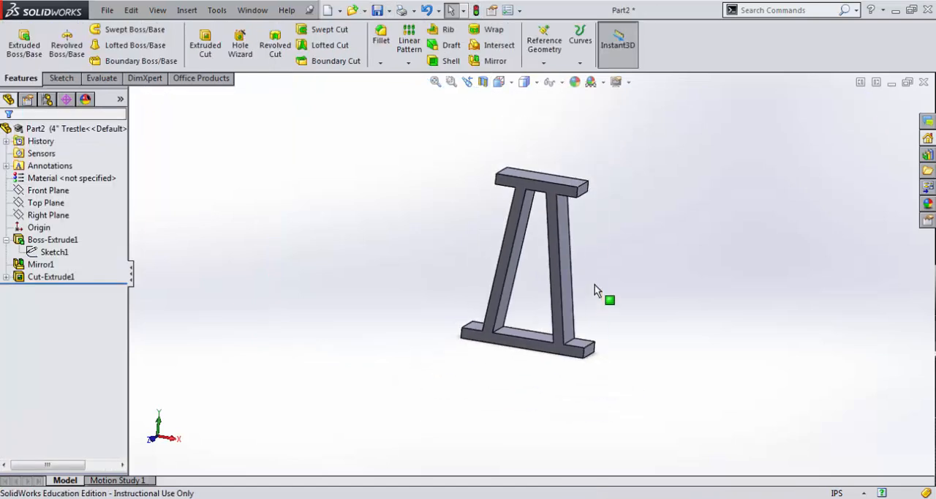
# Step: Switch to the 3" Trestle configuration and return to the feature tree
pyautogui.click(47, 99)
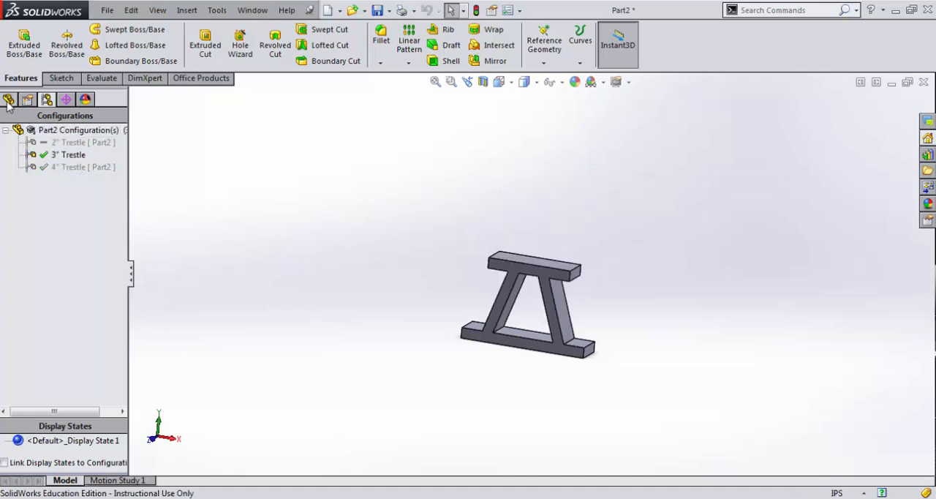
pyautogui.click(9, 99)
pyautogui.write('2')
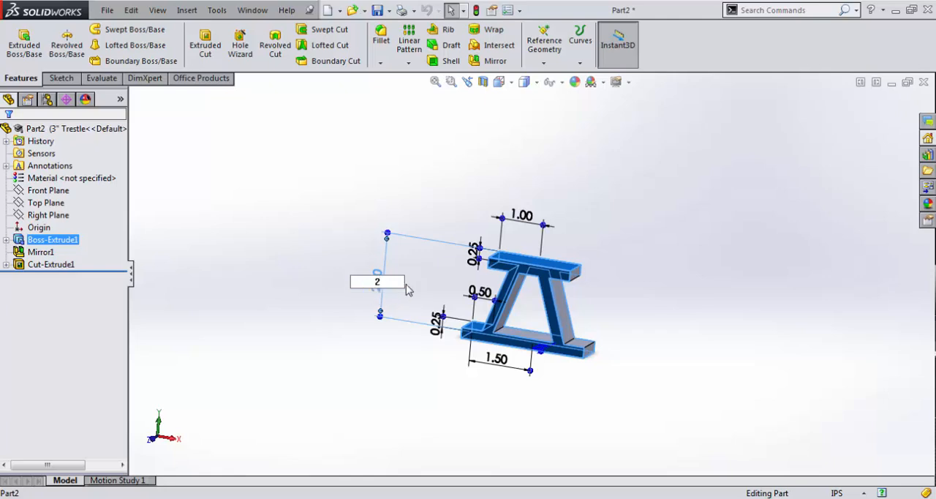
pyautogui.moveTo(234, 281)
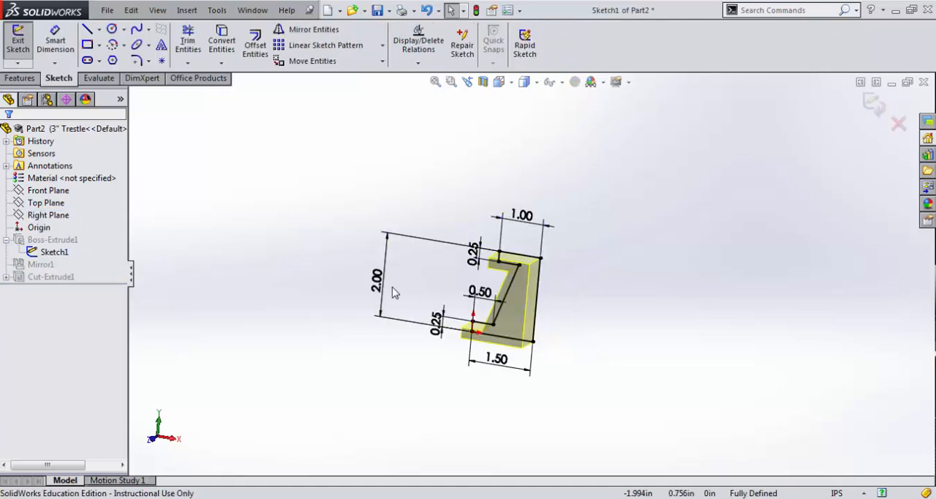
# Step: Change the 2.00 height dimension to 3 in and confirm the Modify box
pyautogui.doubleClick(375, 276)
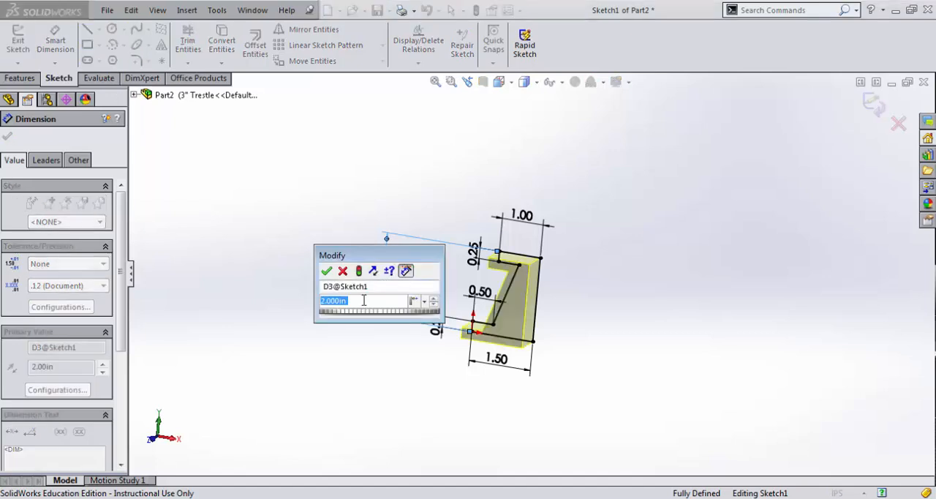
pyautogui.write('3')
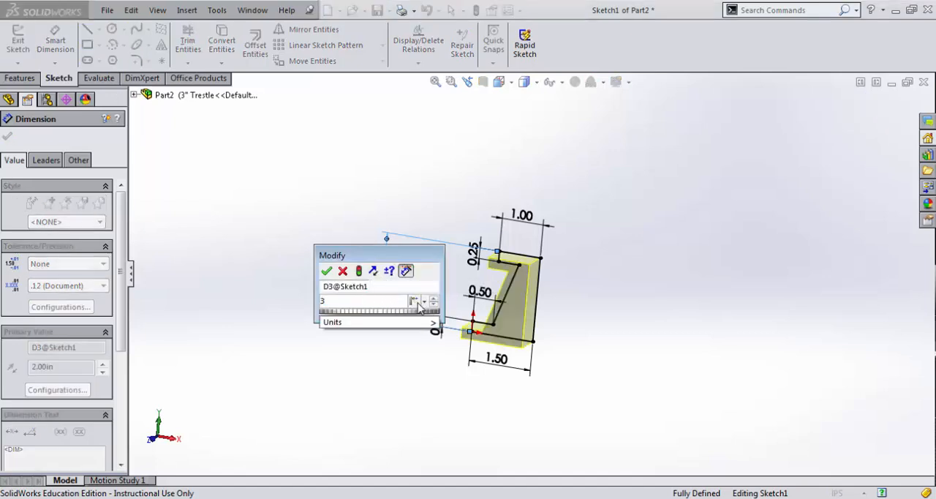
pyautogui.click(327, 271)
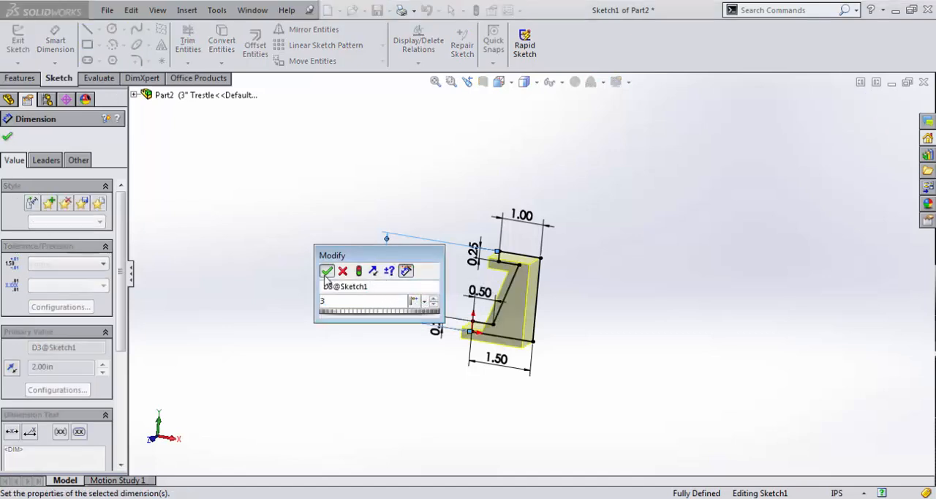
pyautogui.click(327, 270)
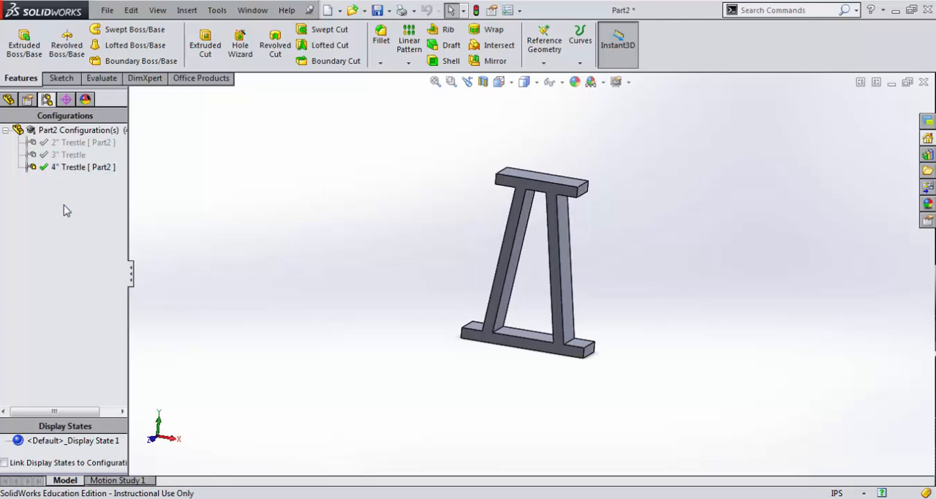
pyautogui.moveTo(76, 210)
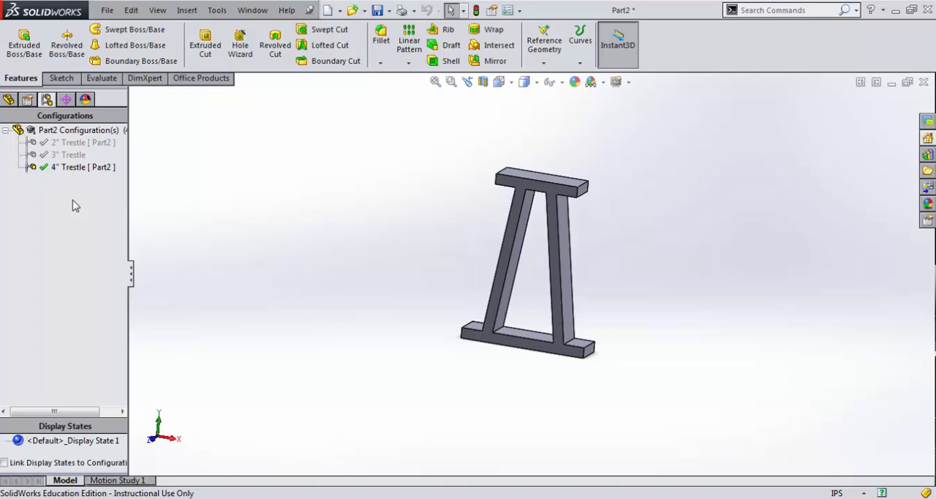
pyautogui.moveTo(73, 205)
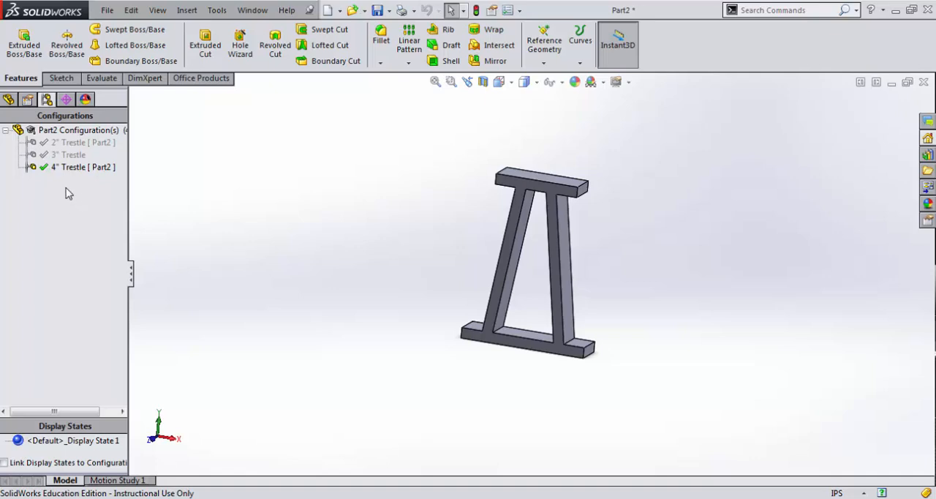
pyautogui.moveTo(73, 189)
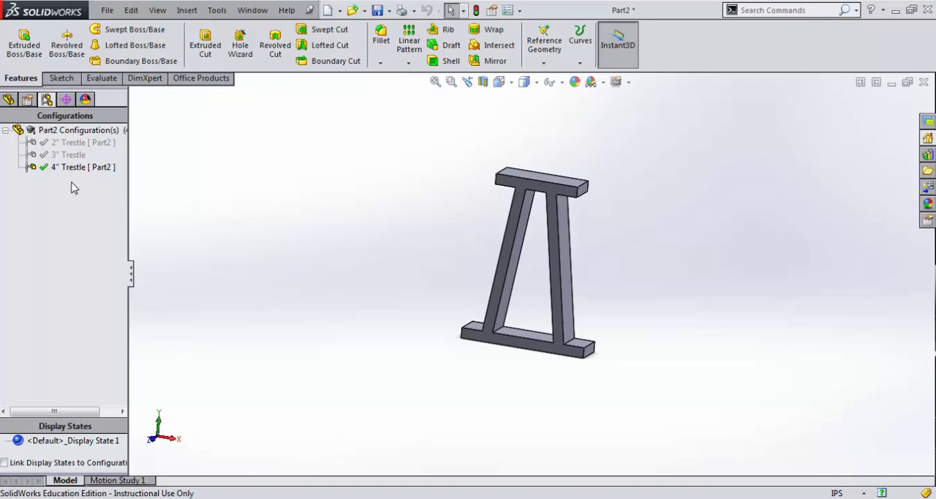